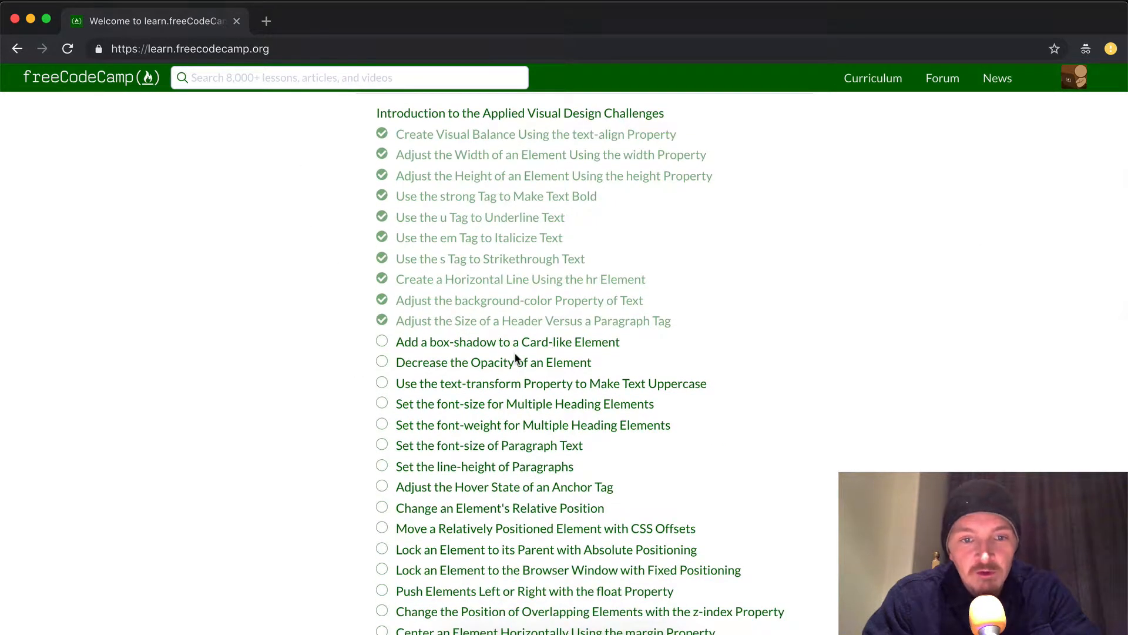
Step: Open the 'Add a box-shadow to a Card-like Element' challenge from the Applied Visual Design list
click(506, 342)
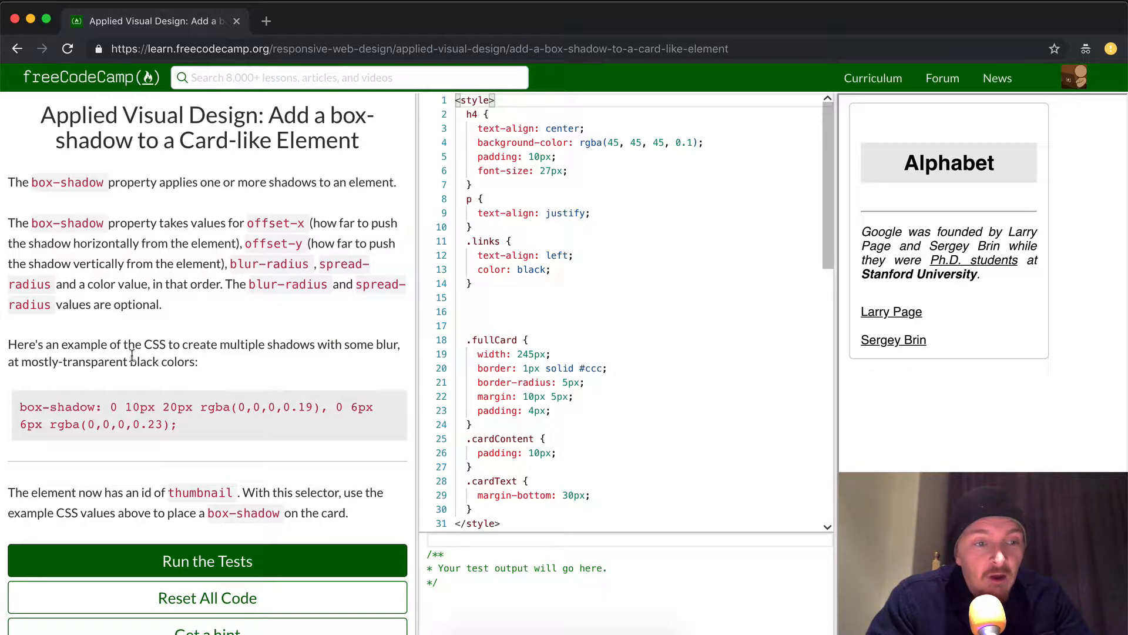
scroll(down, 3)
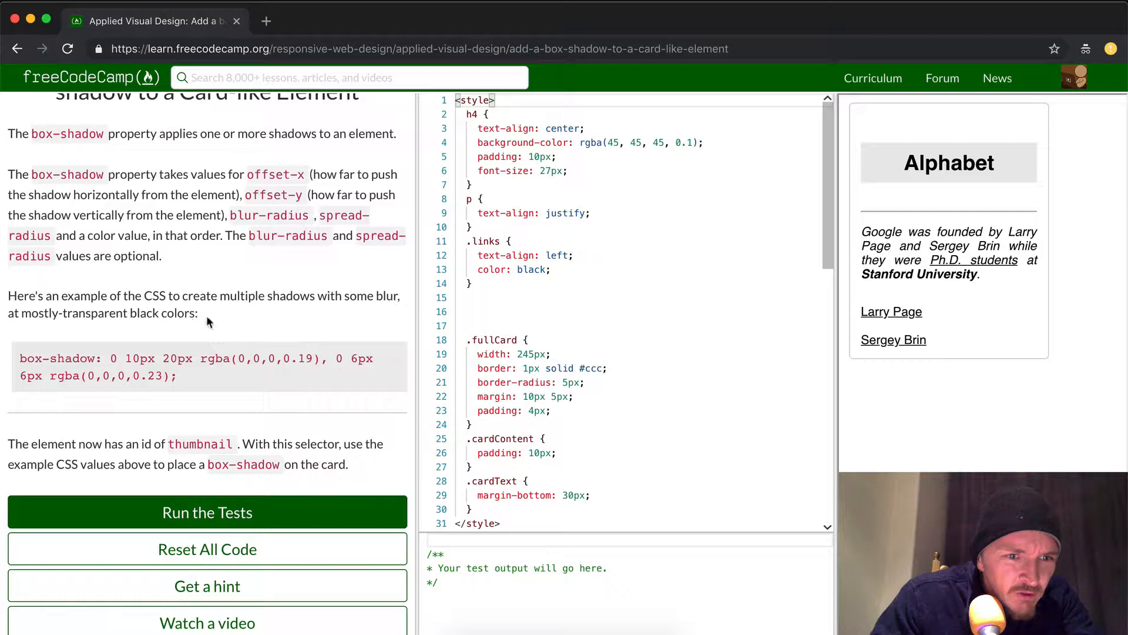
scroll(down, 3)
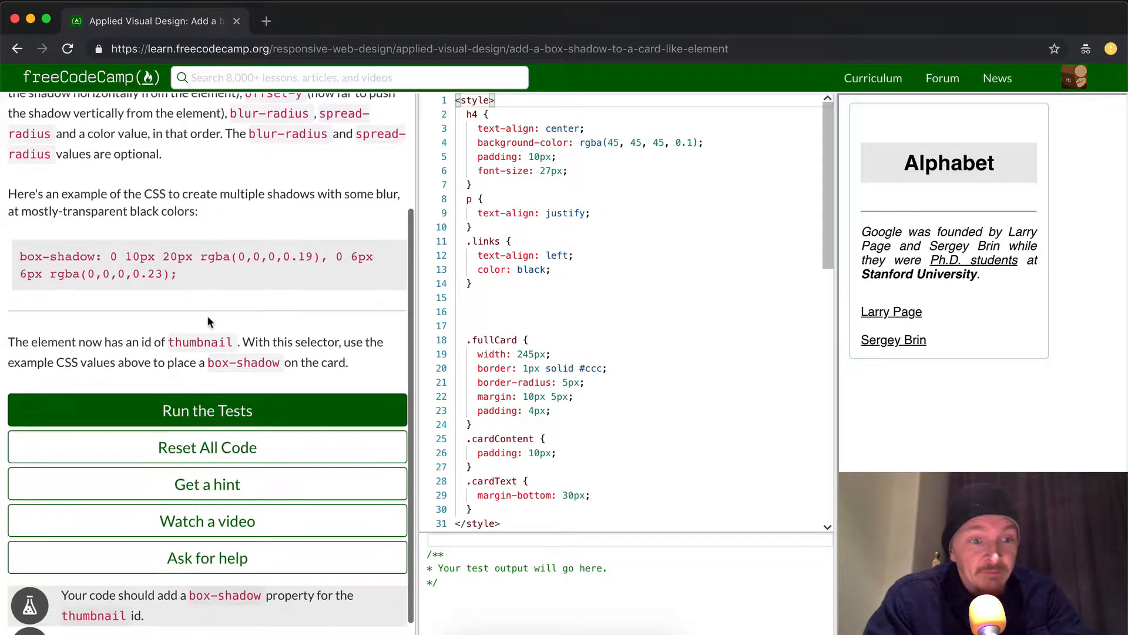
scroll(down, 3)
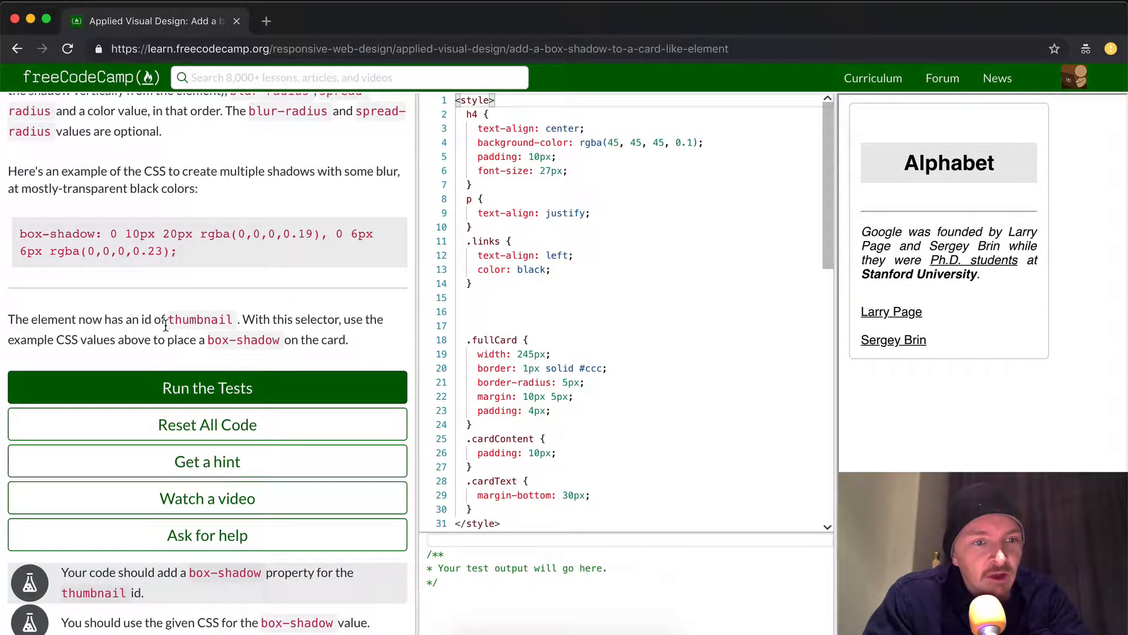
scroll(down, 3)
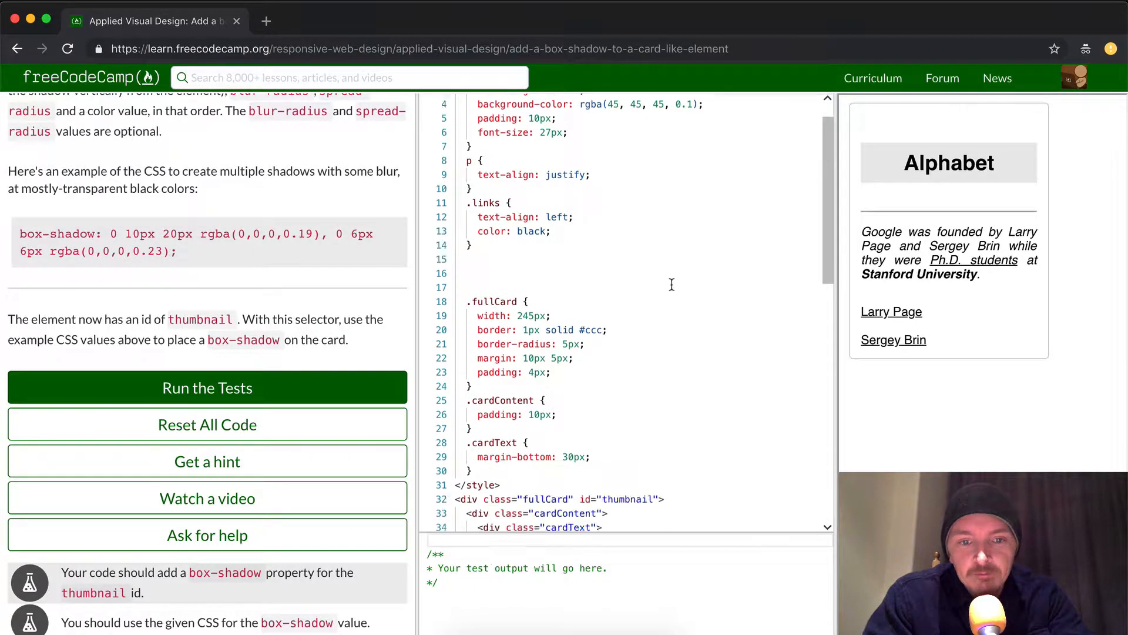
scroll(down, 3)
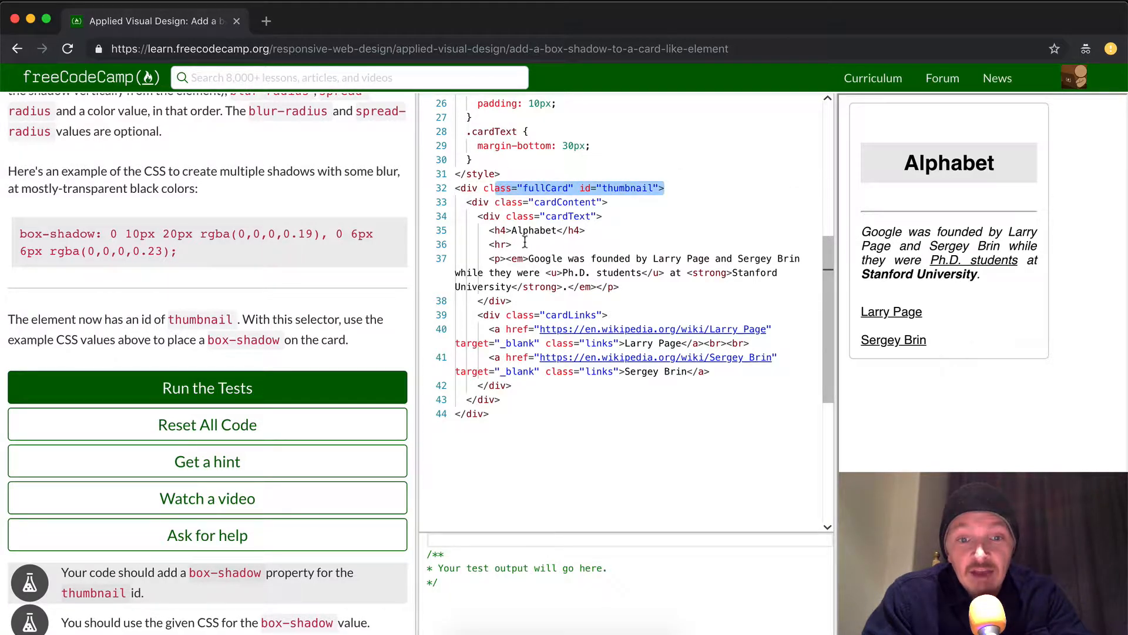
mouse_move(1089, 410)
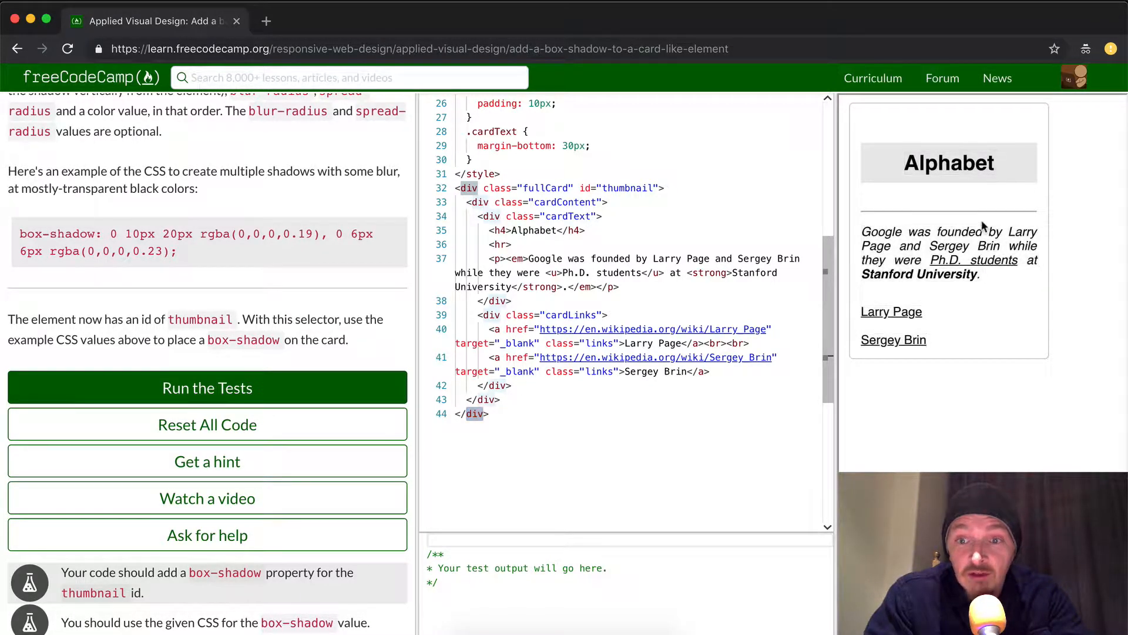
mouse_move(1049, 364)
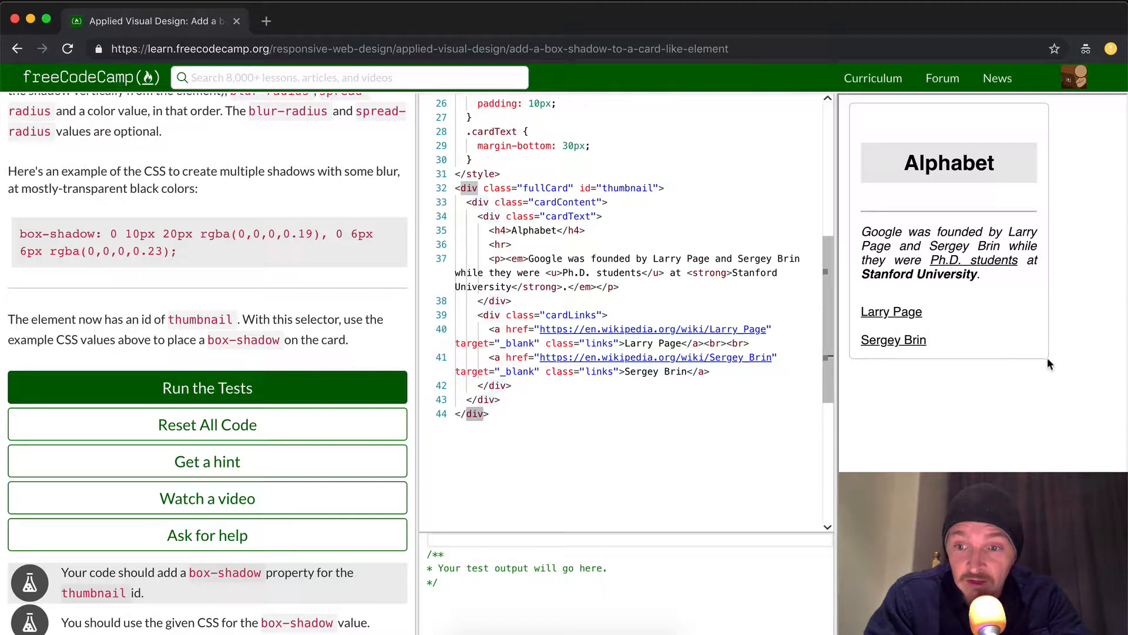
mouse_move(325, 290)
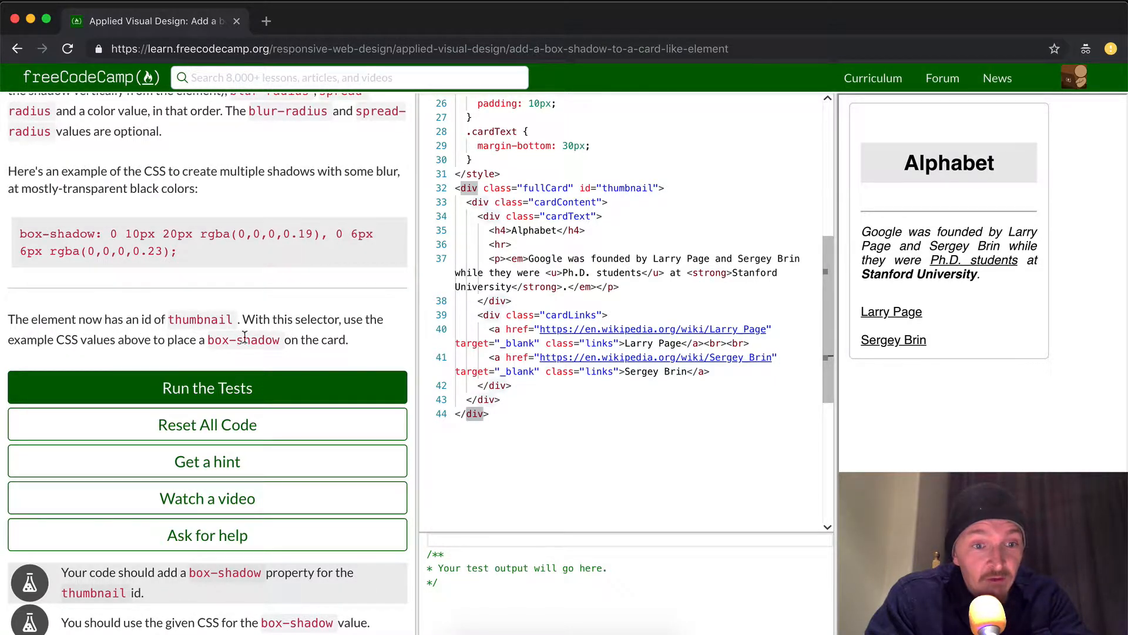
scroll(up, 3)
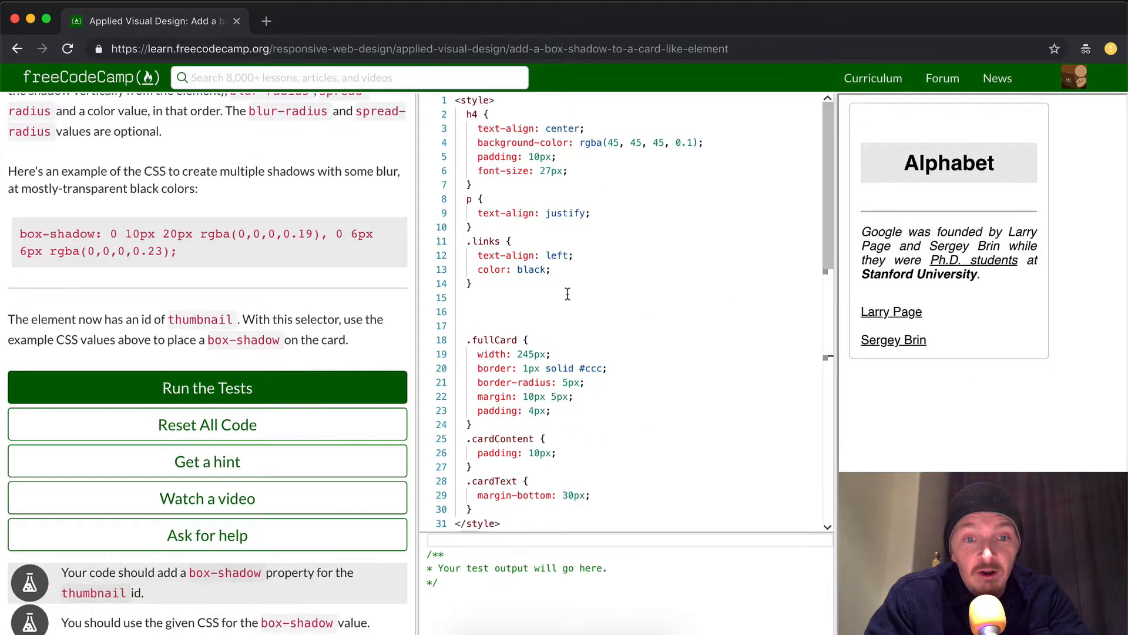
scroll(down, 3)
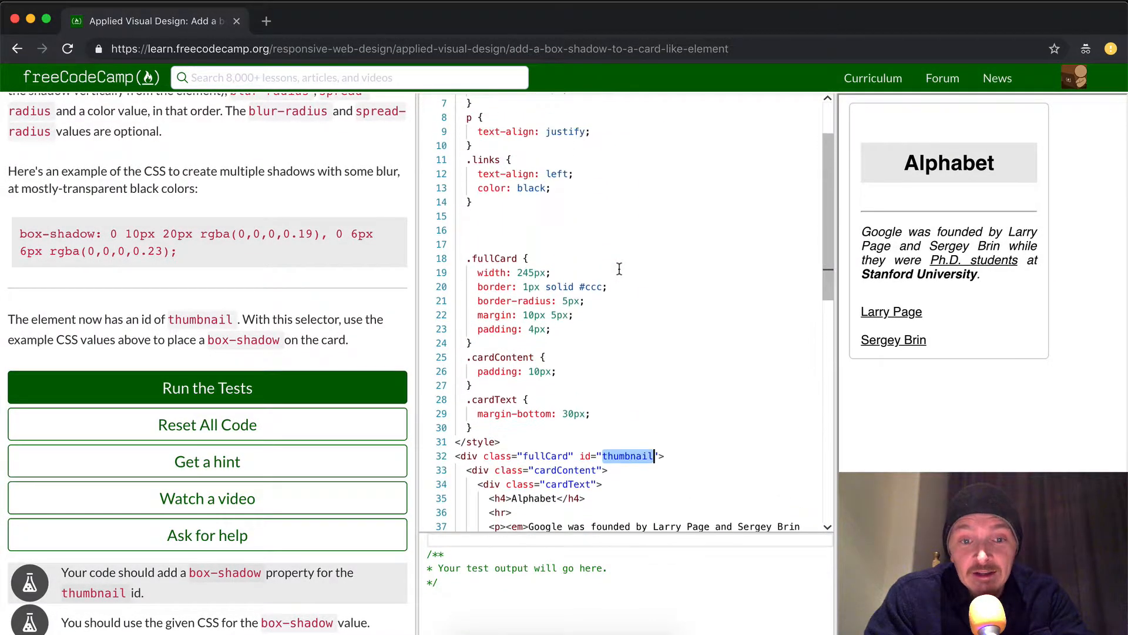
scroll(down, 3)
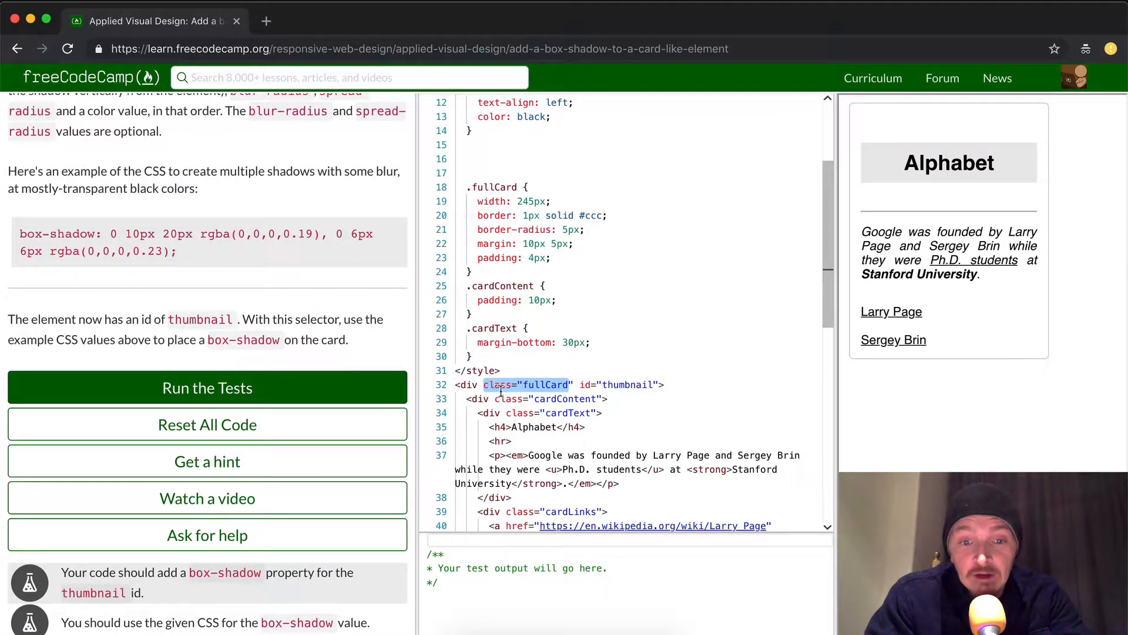
click(466, 187)
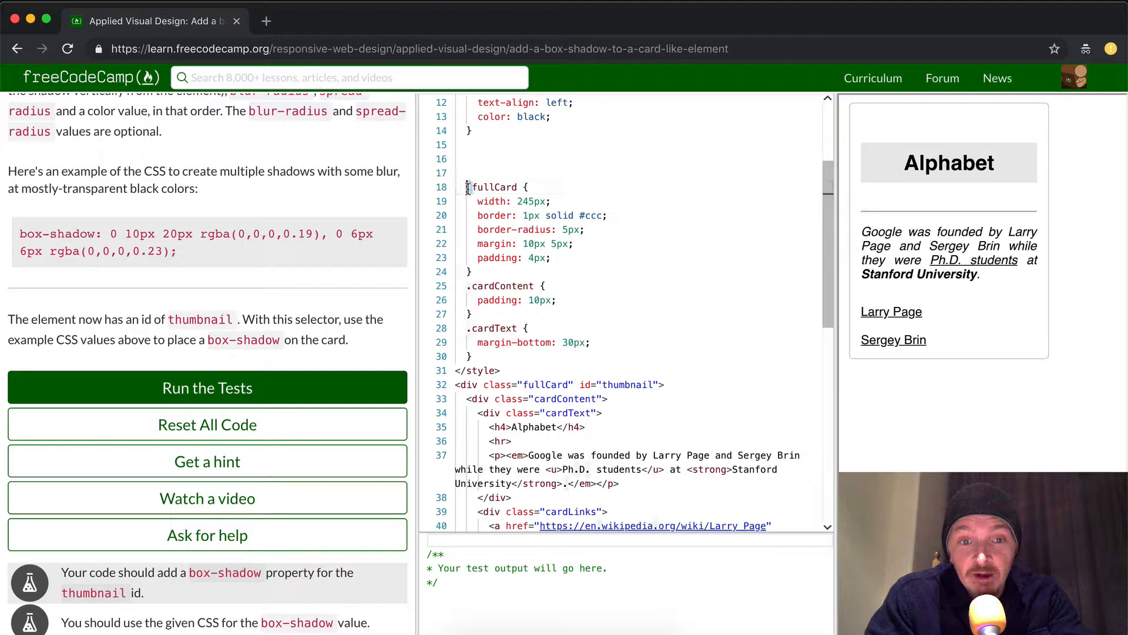
scroll(up, 3)
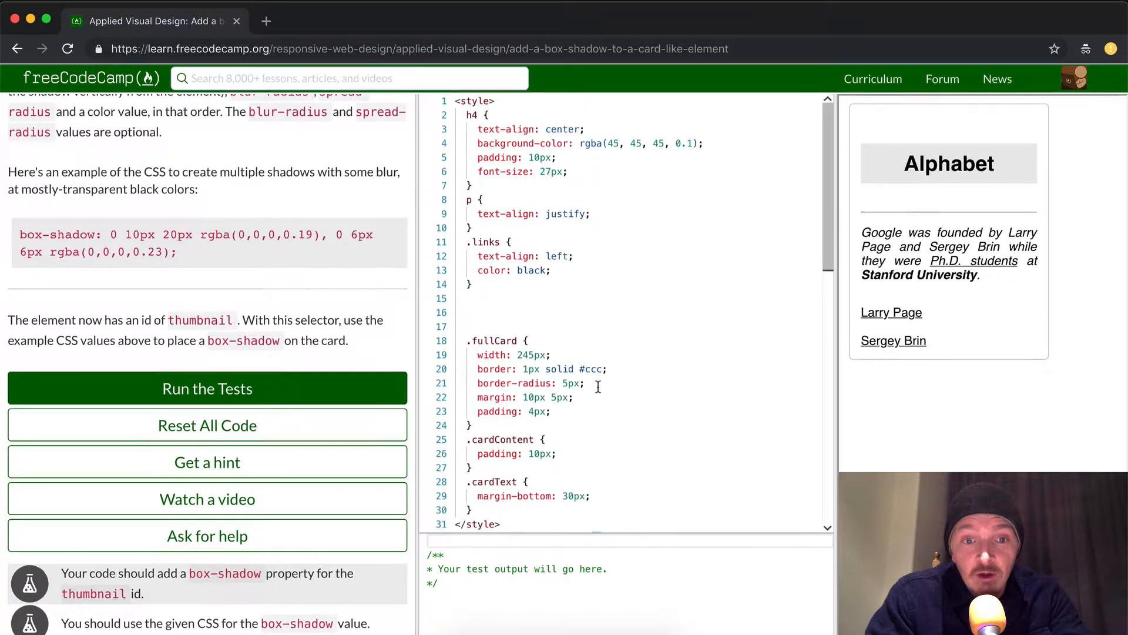
scroll(down, 3)
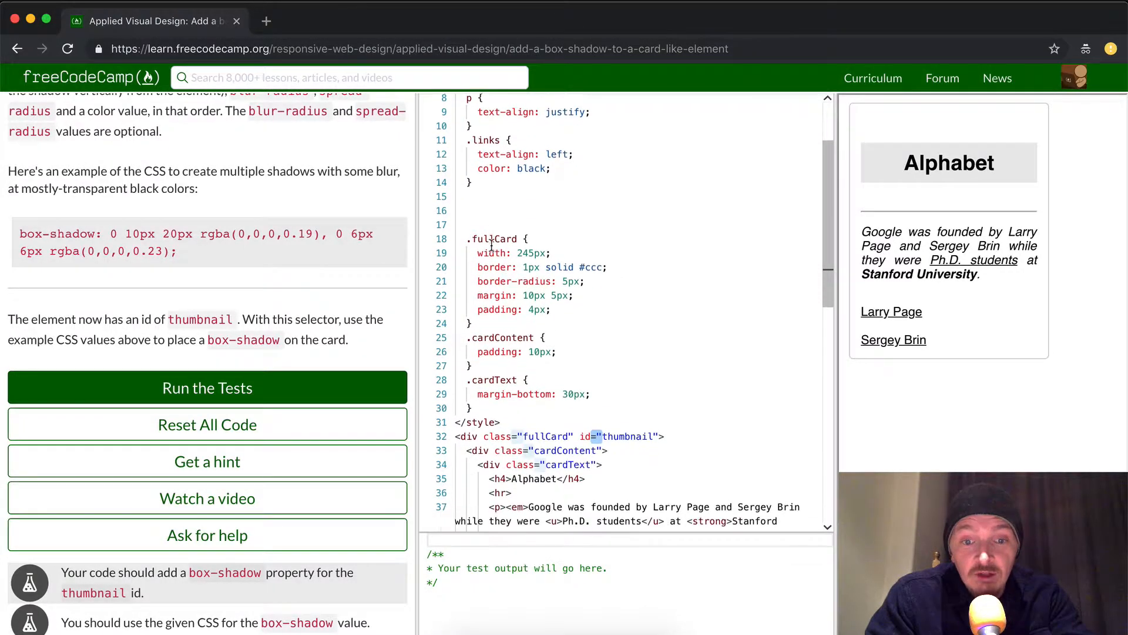
scroll(up, 3)
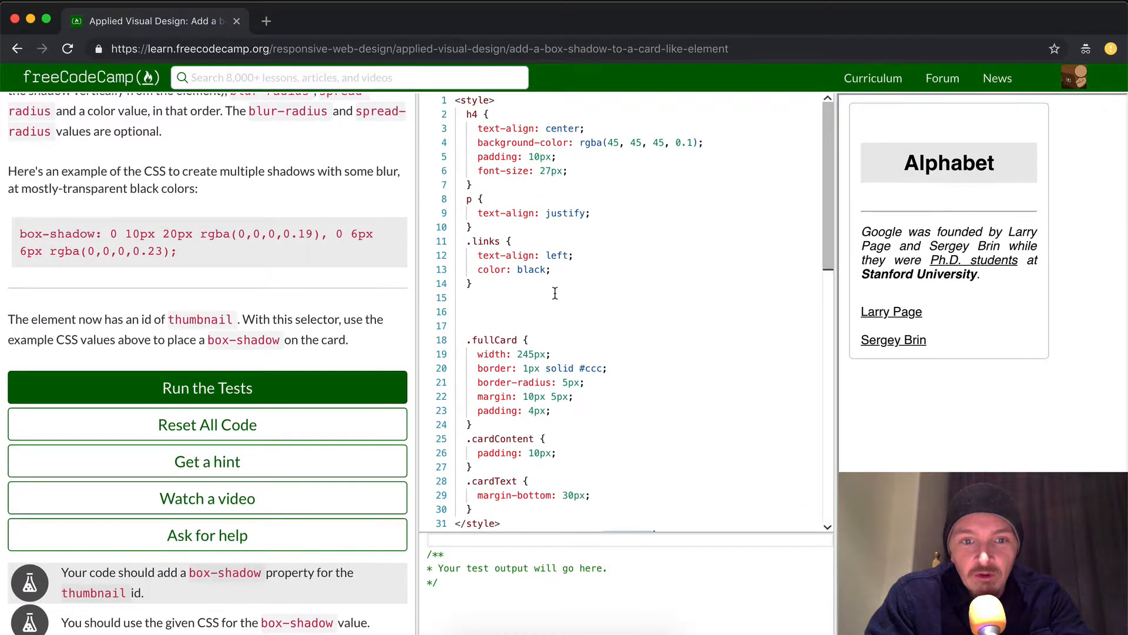
scroll(down, 3)
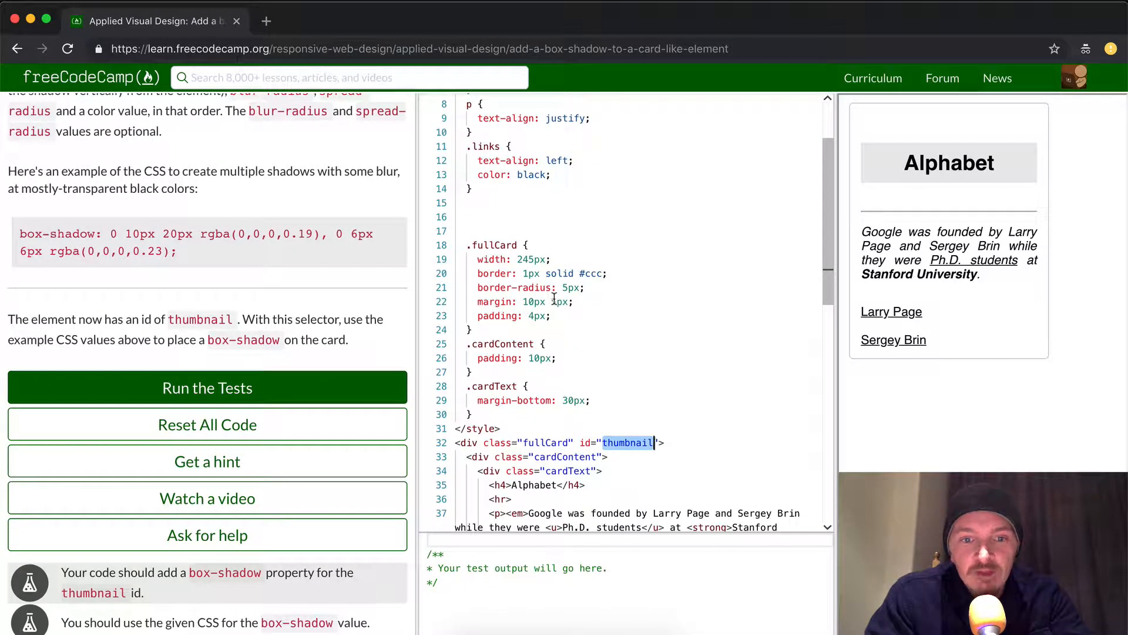
scroll(up, 3)
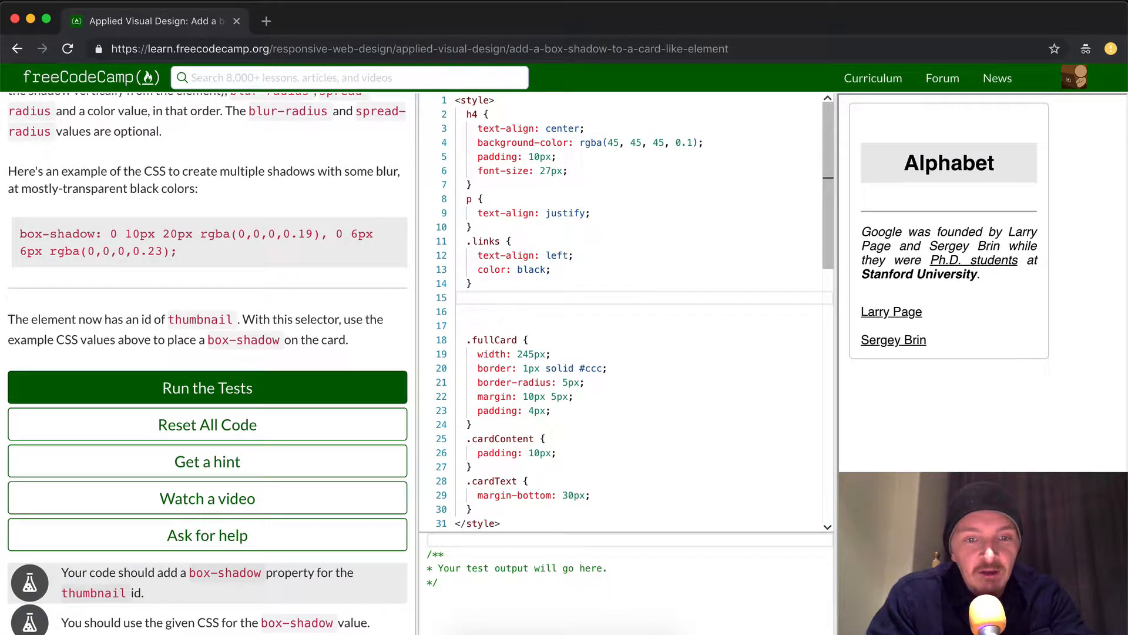
Step: Type an empty '#thumbnail {}' rule on line 15, above the .fullCard rule
text(#)
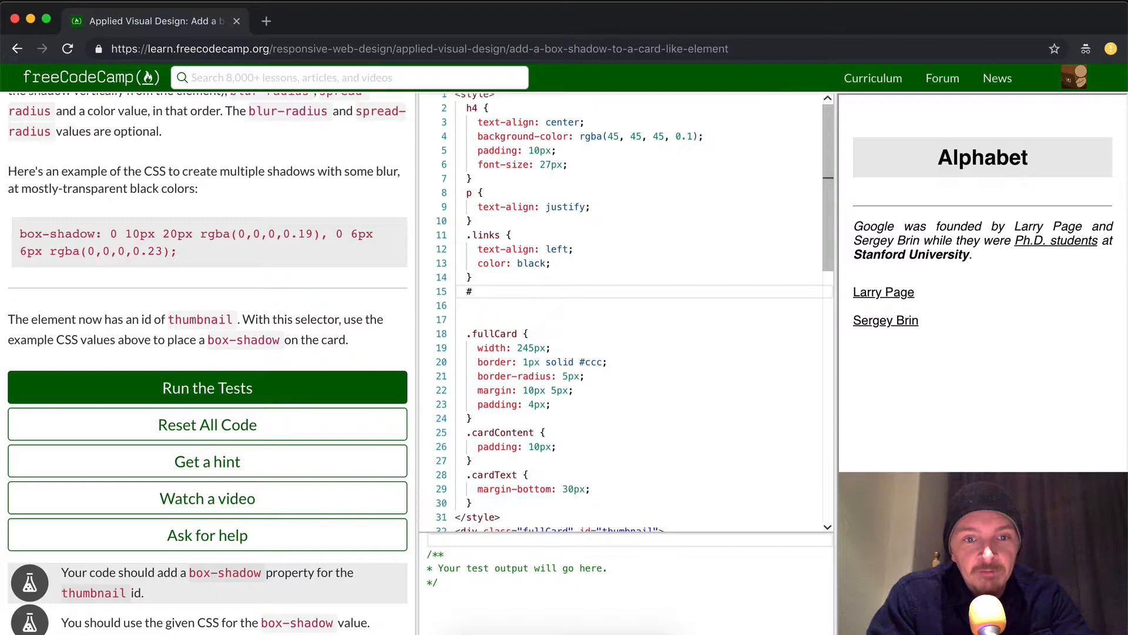
text(th)
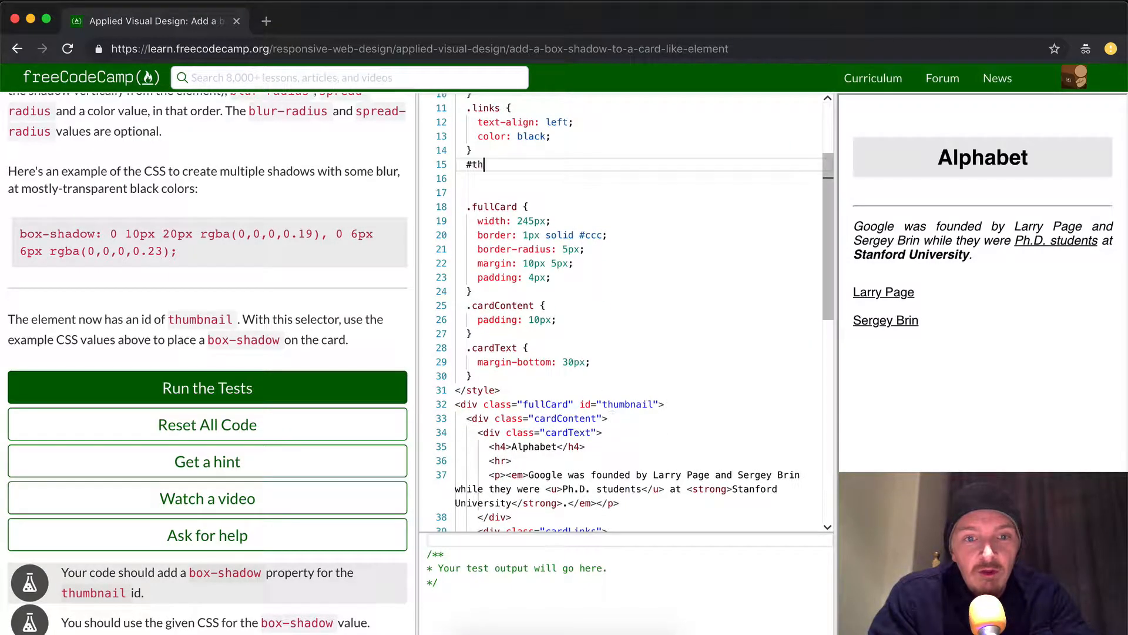
text(umbnail)
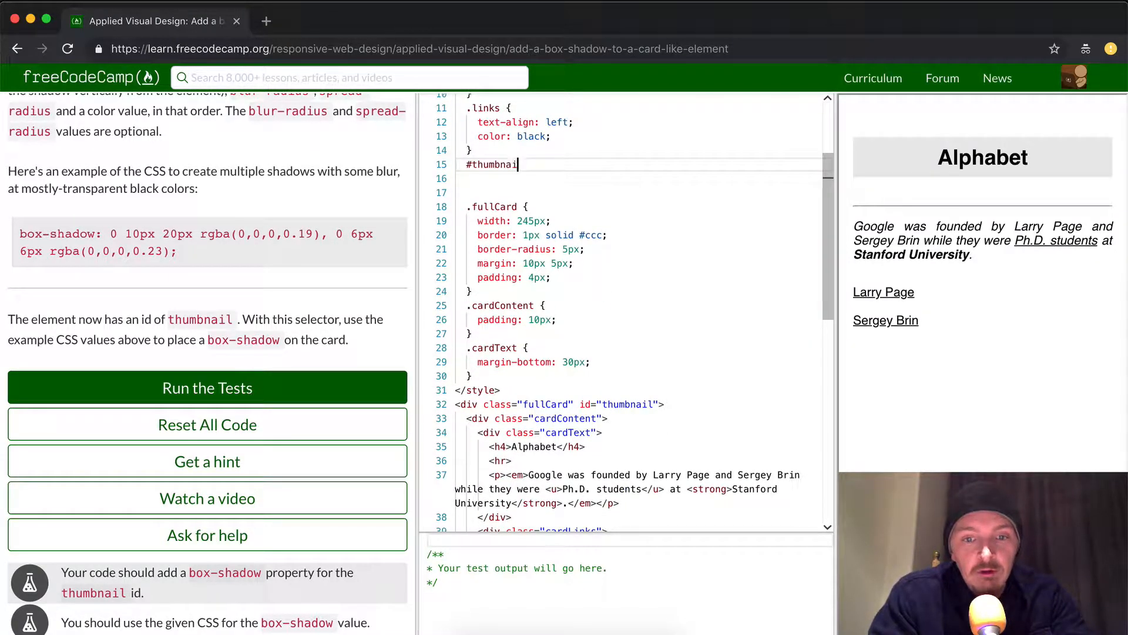
scroll(up, 3)
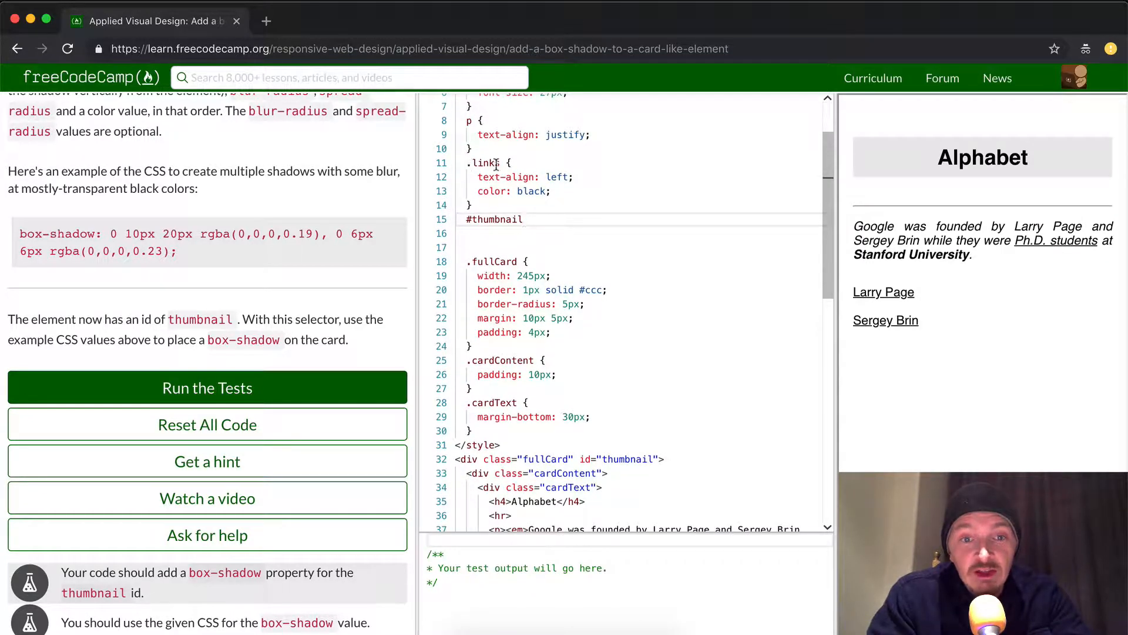
text({})
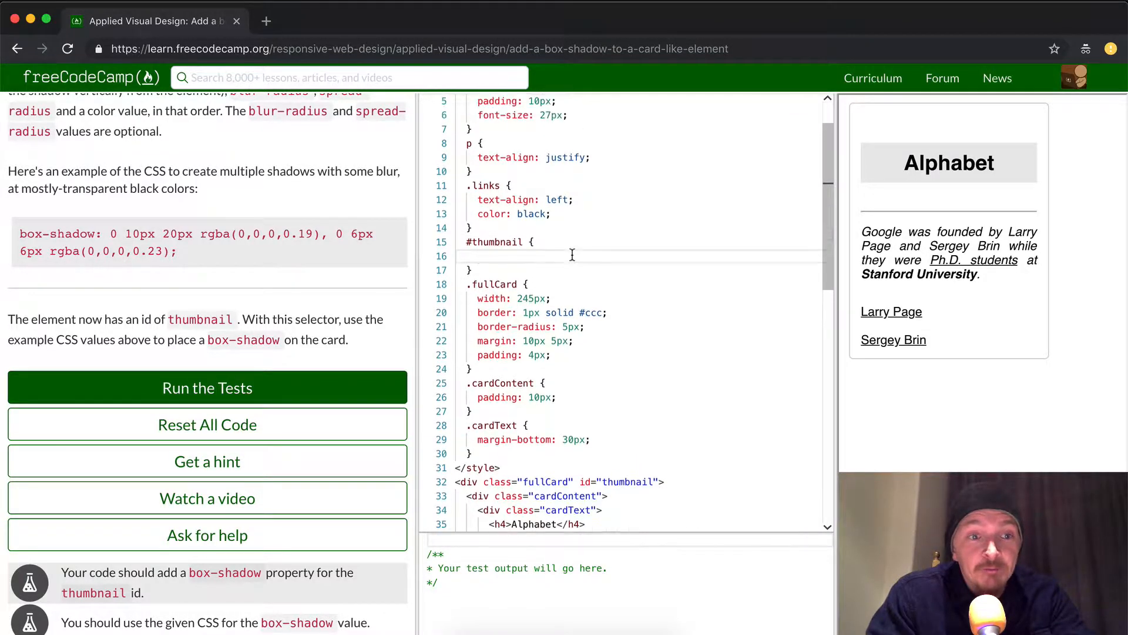
scroll(up, 3)
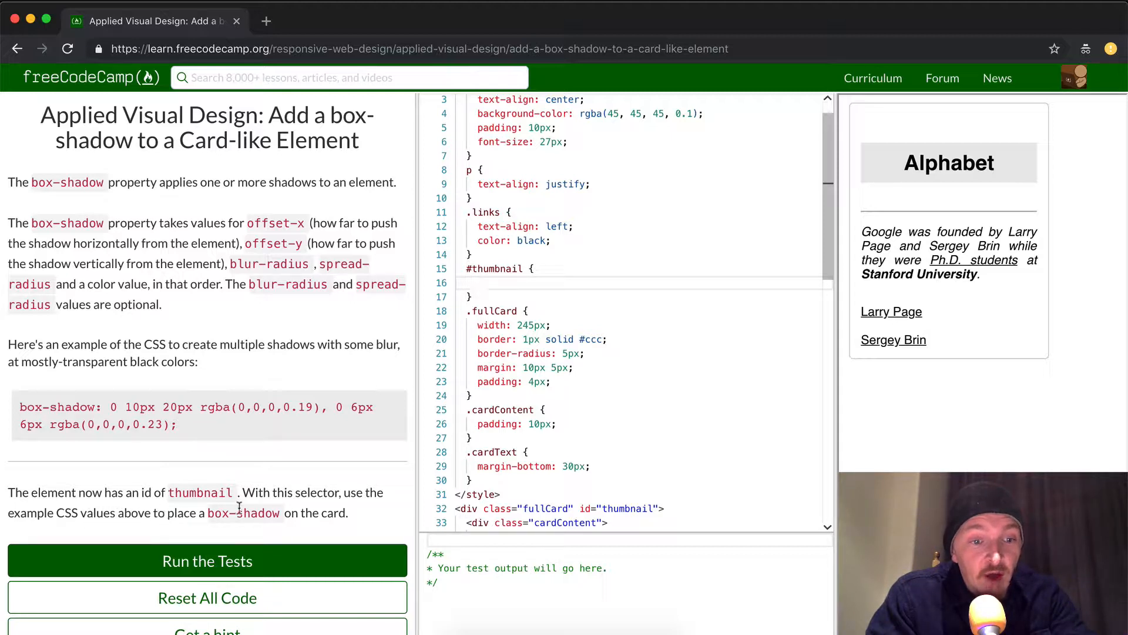
mouse_move(201, 425)
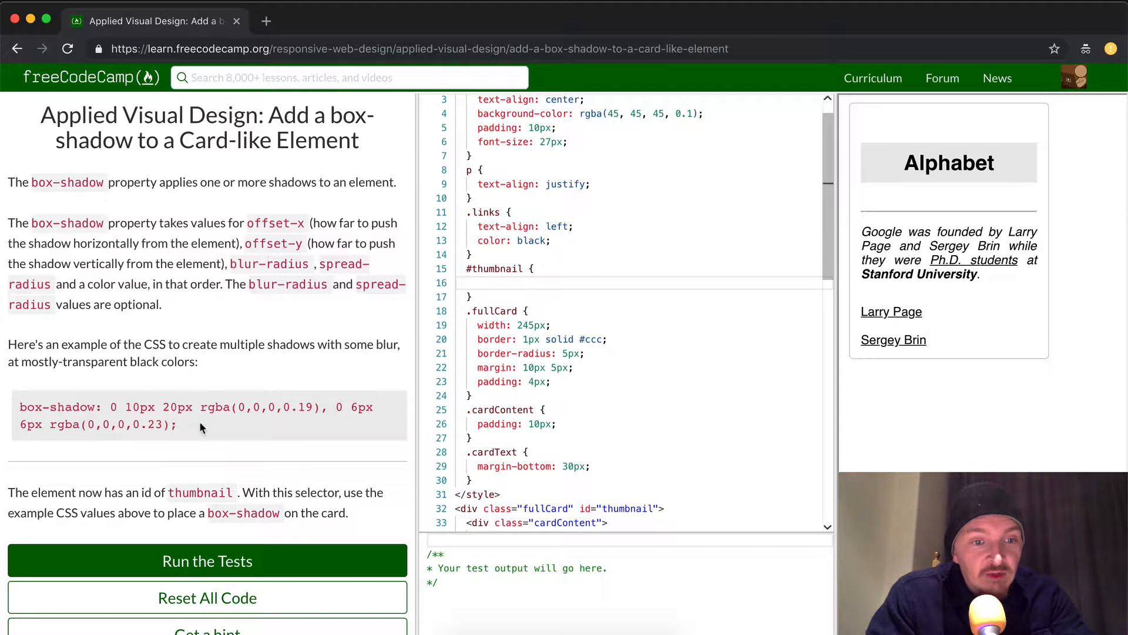
mouse_move(267, 504)
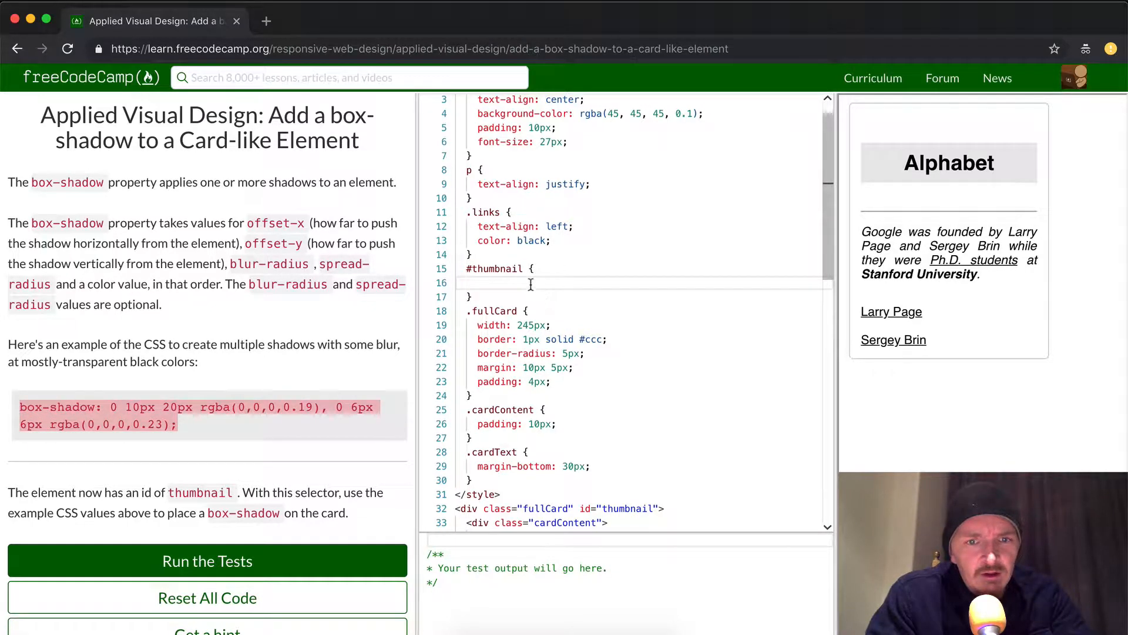
Step: Add 'box-shadow: 0 10px 20px rgba(0,0,0,0.19), 0 6px 6px rgba(0,0,0,0.23);' to #thumbnail, run the tests, and dismiss the passed dialog
text(box-shadow: 0 10px 20px rgba(0,0,0,0.19), 0 6px 6px rgba(0,0,0,0.23);)
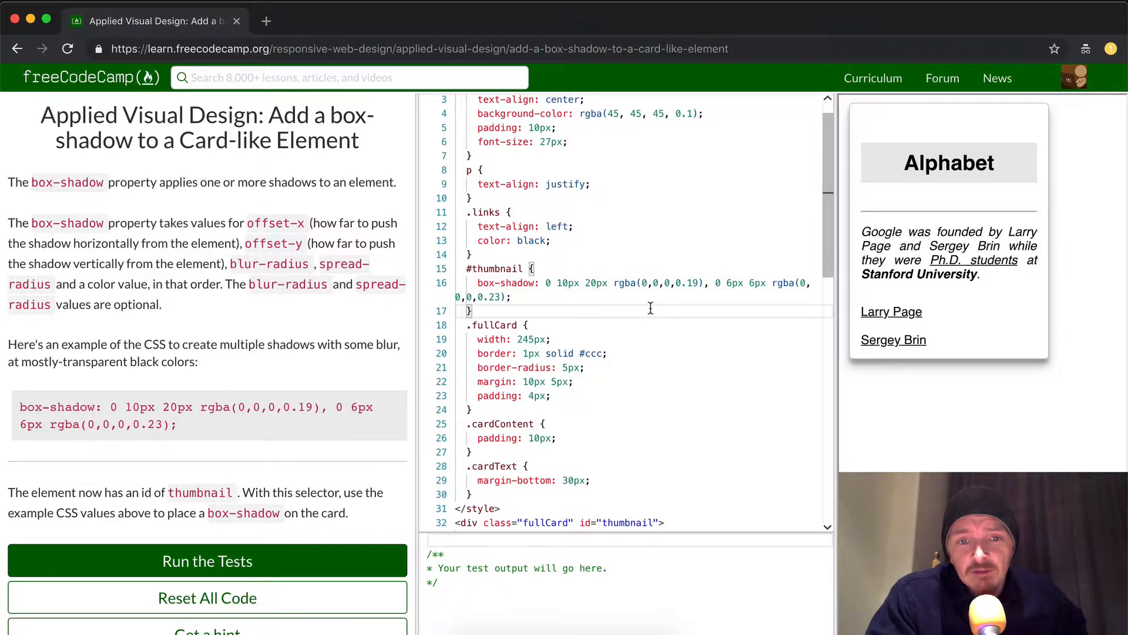
scroll(up, 3)
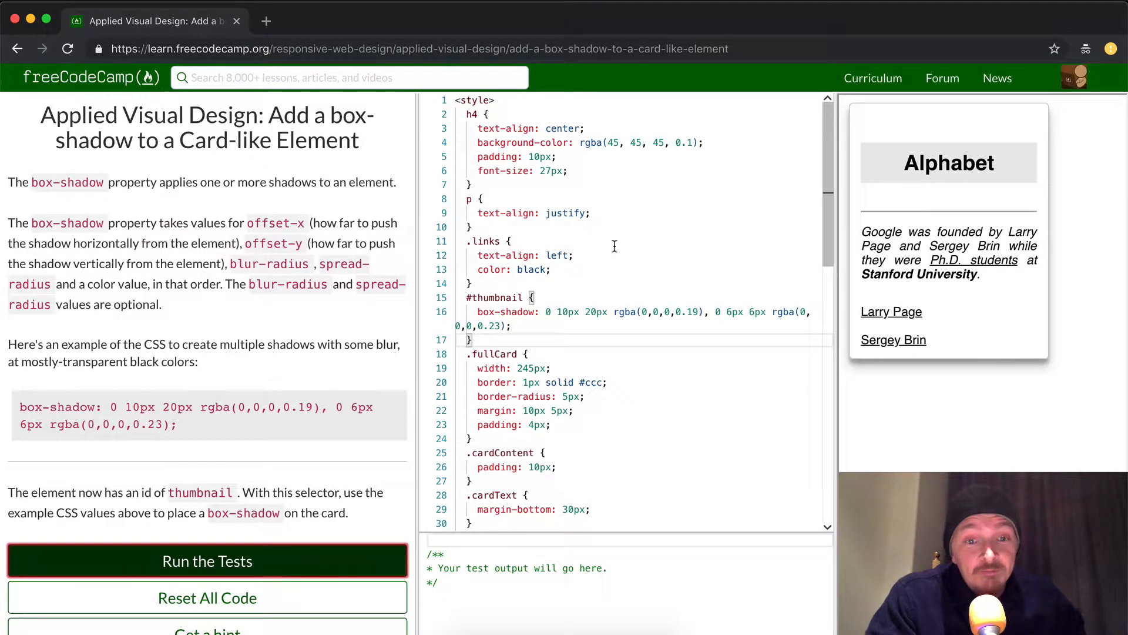
click(208, 561)
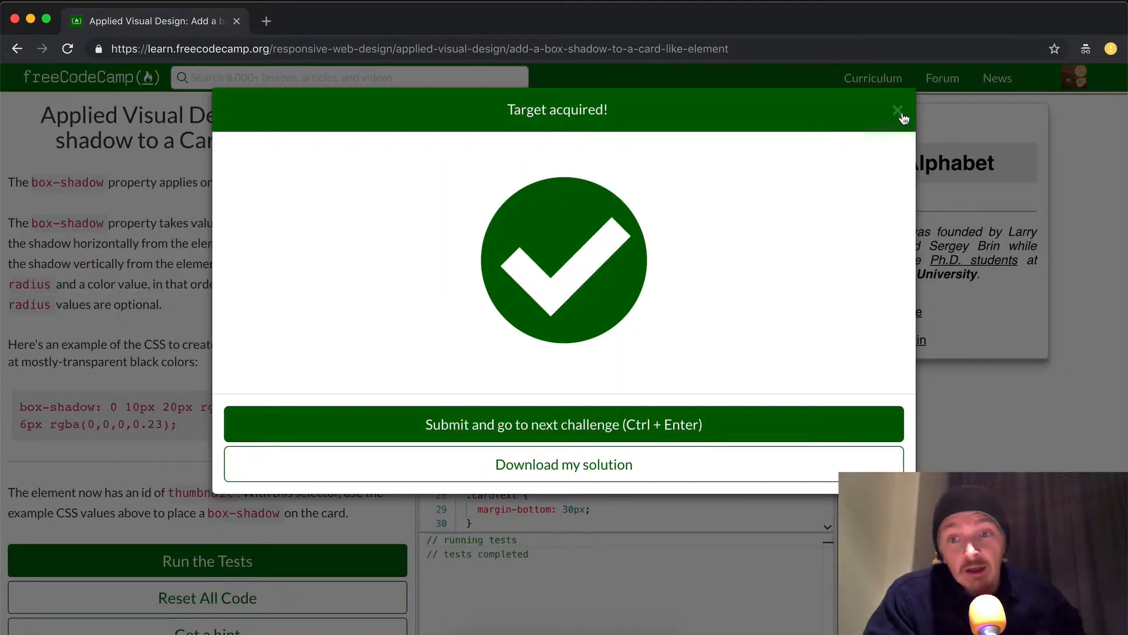
click(898, 110)
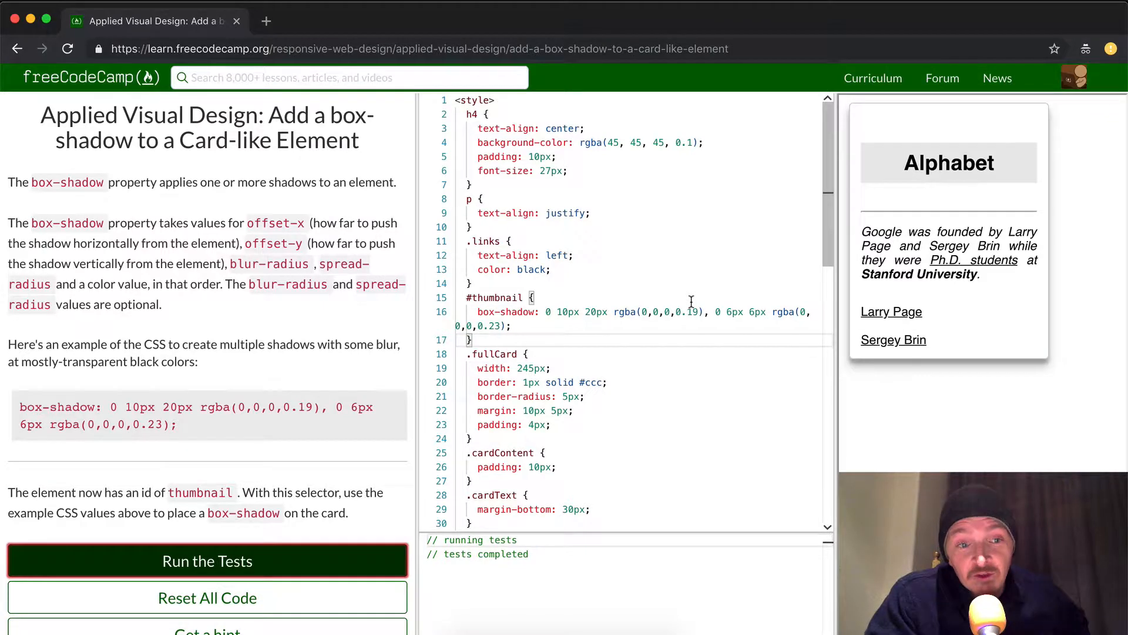
scroll(down, 3)
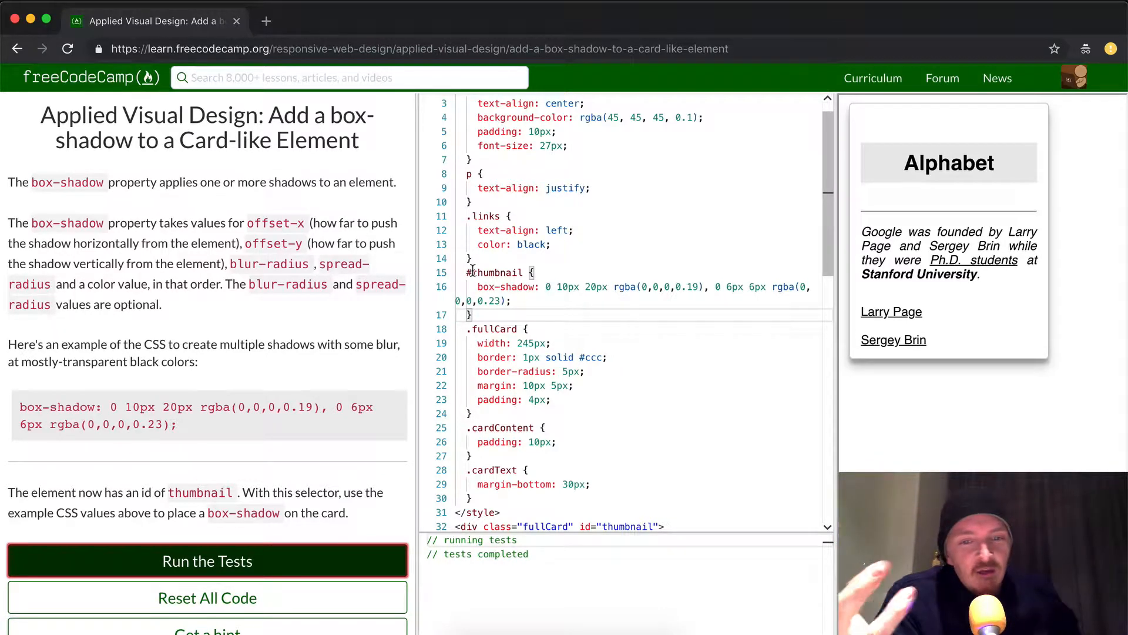
scroll(down, 3)
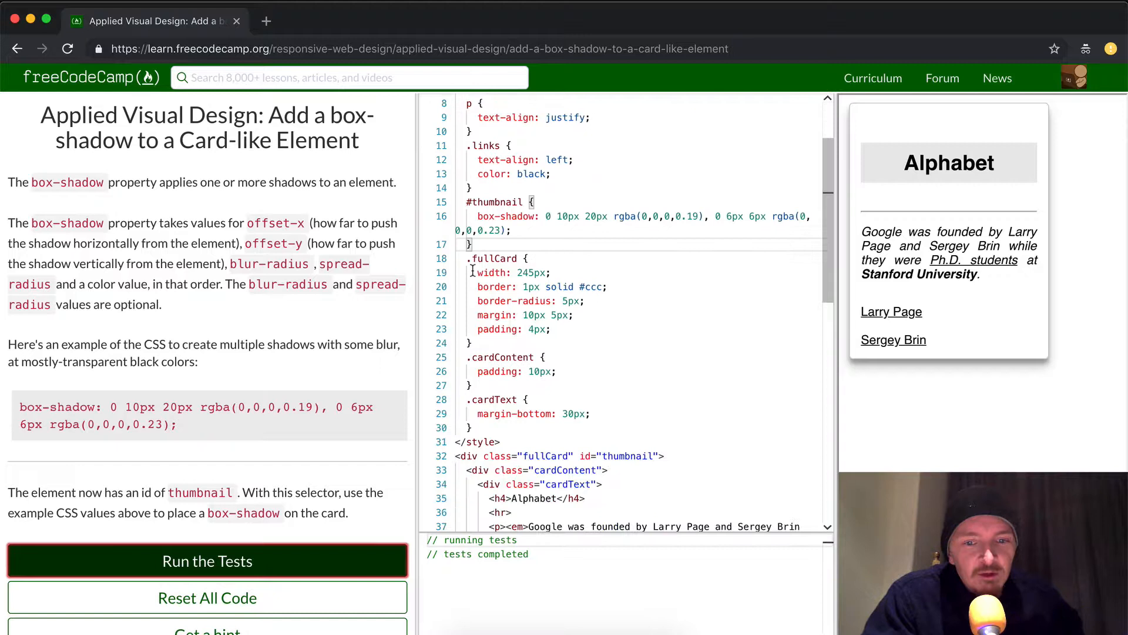
scroll(down, 3)
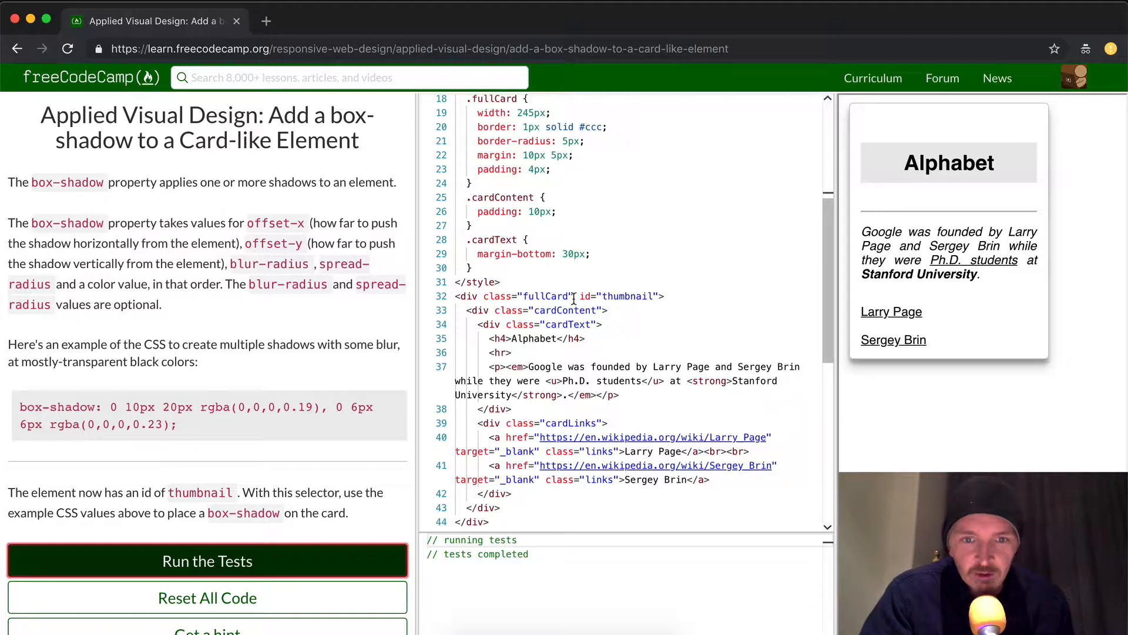
scroll(up, 3)
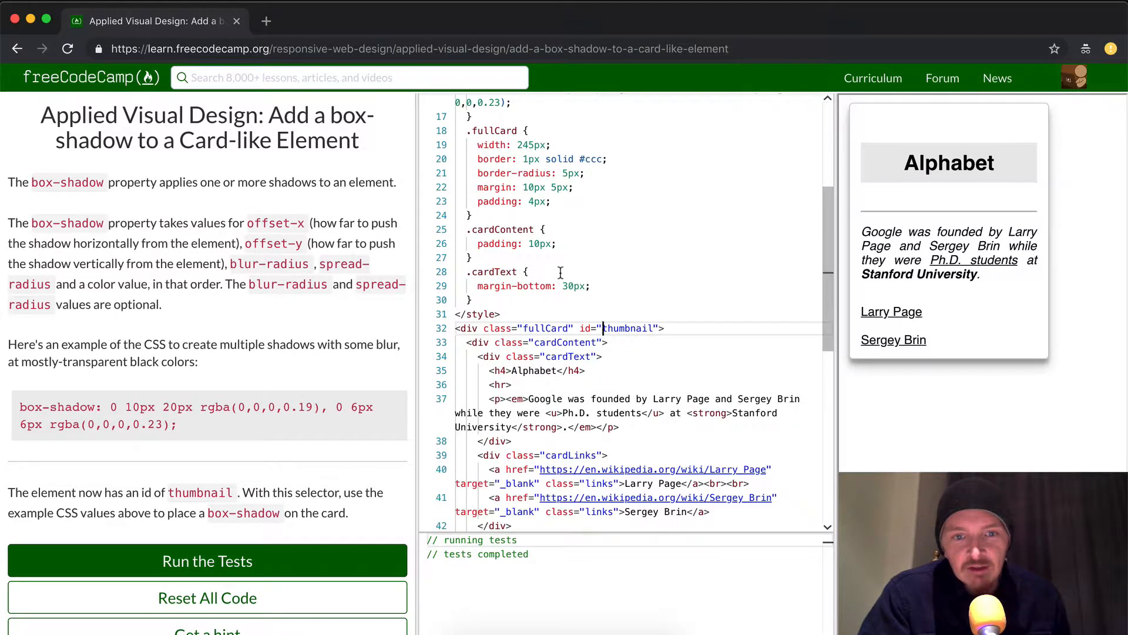
scroll(up, 3)
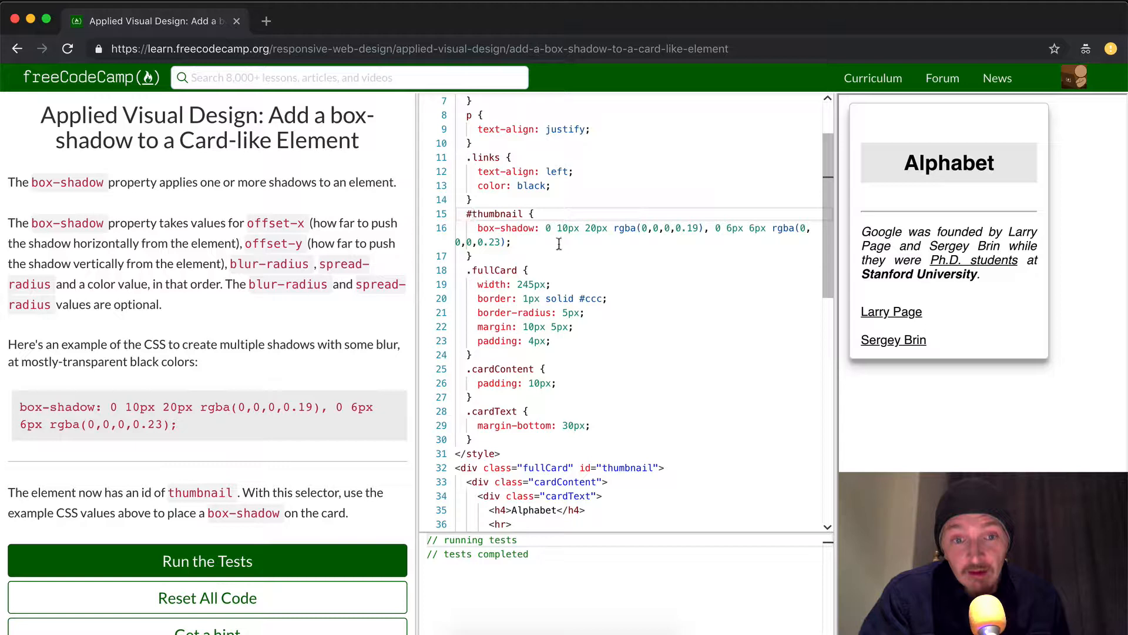
scroll(up, 3)
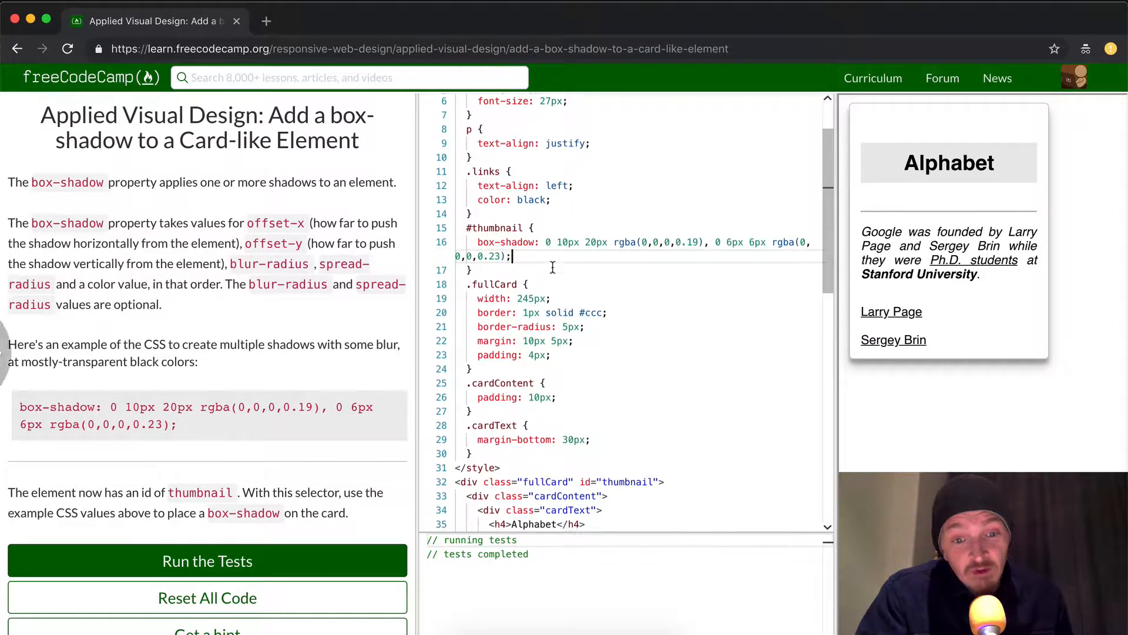
scroll(down, 3)
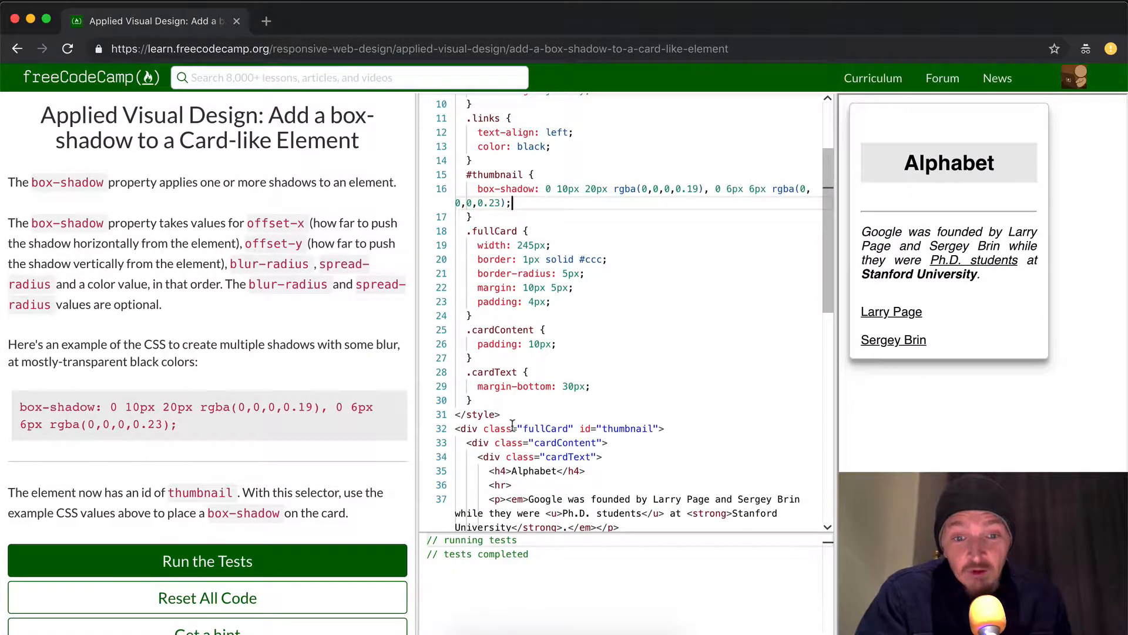
scroll(up, 3)
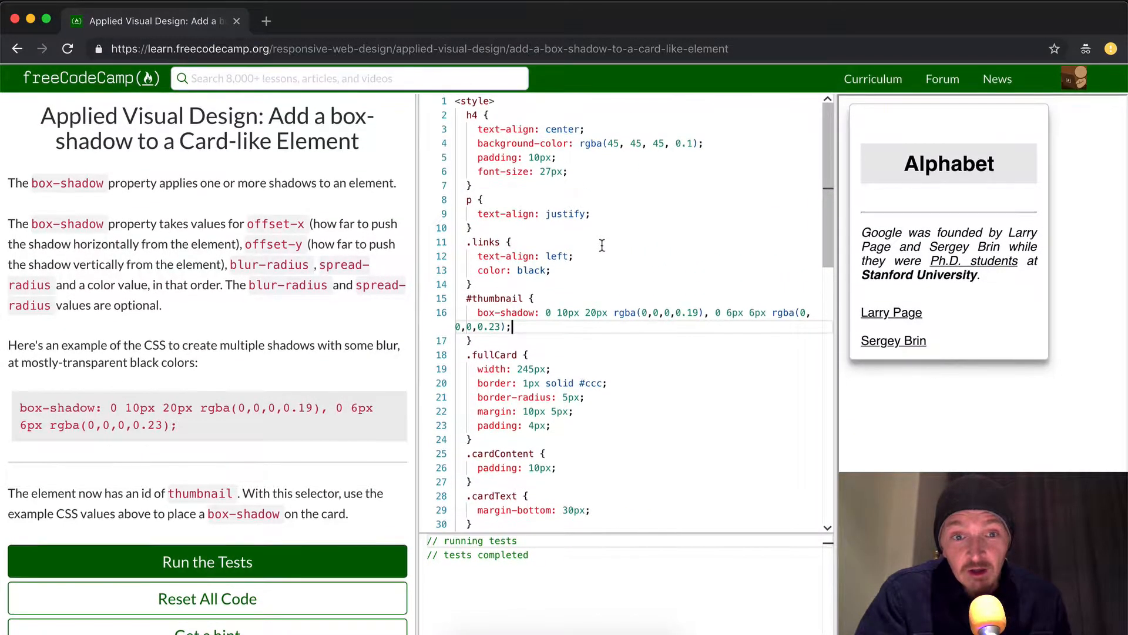
scroll(down, 3)
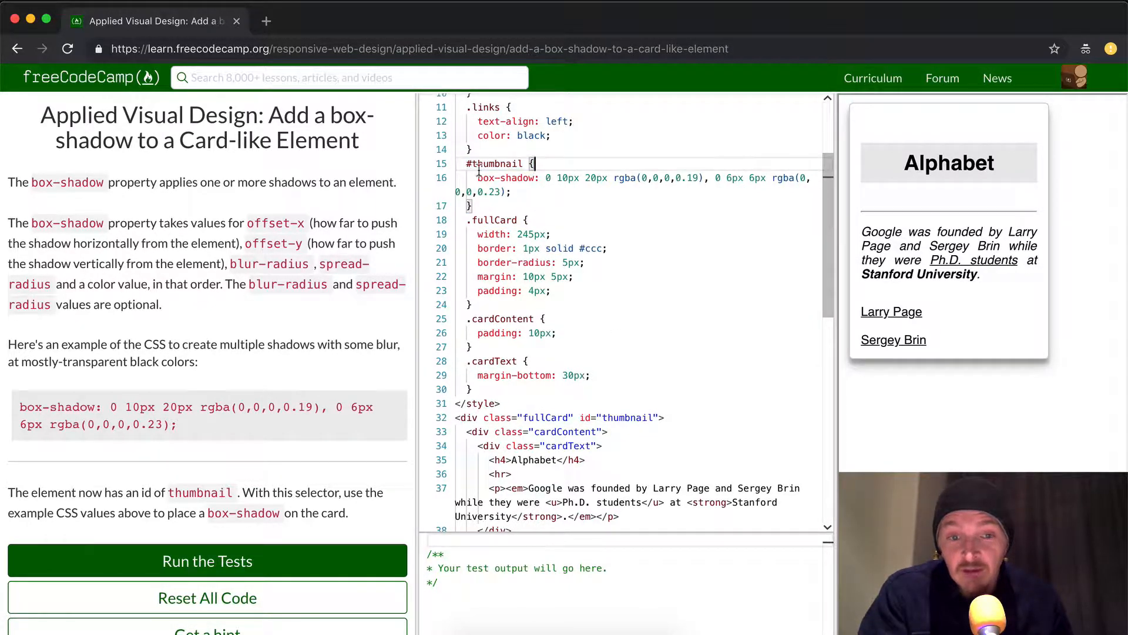
Step: Rerun the challenge tests to show the 'Target acquired!' confirmation
double_click(528, 417)
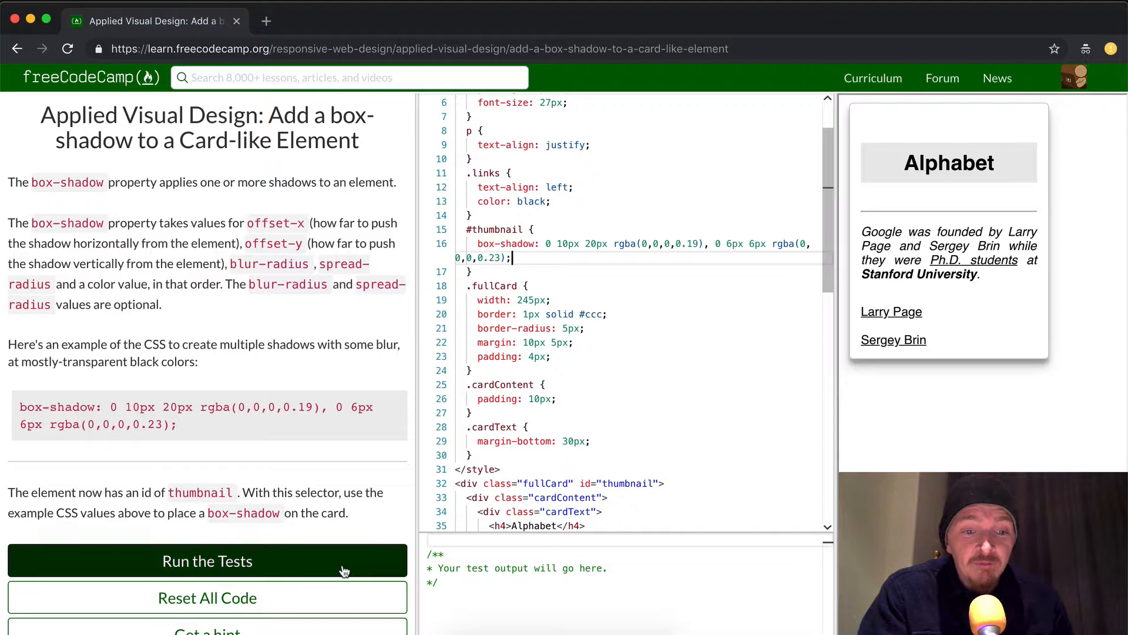
click(207, 560)
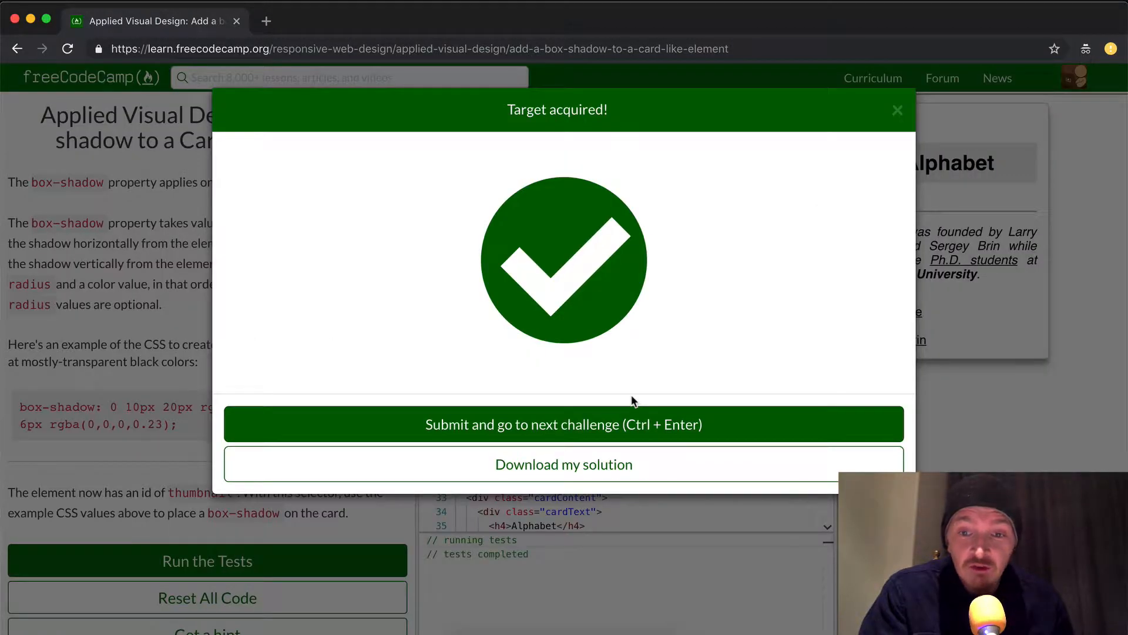